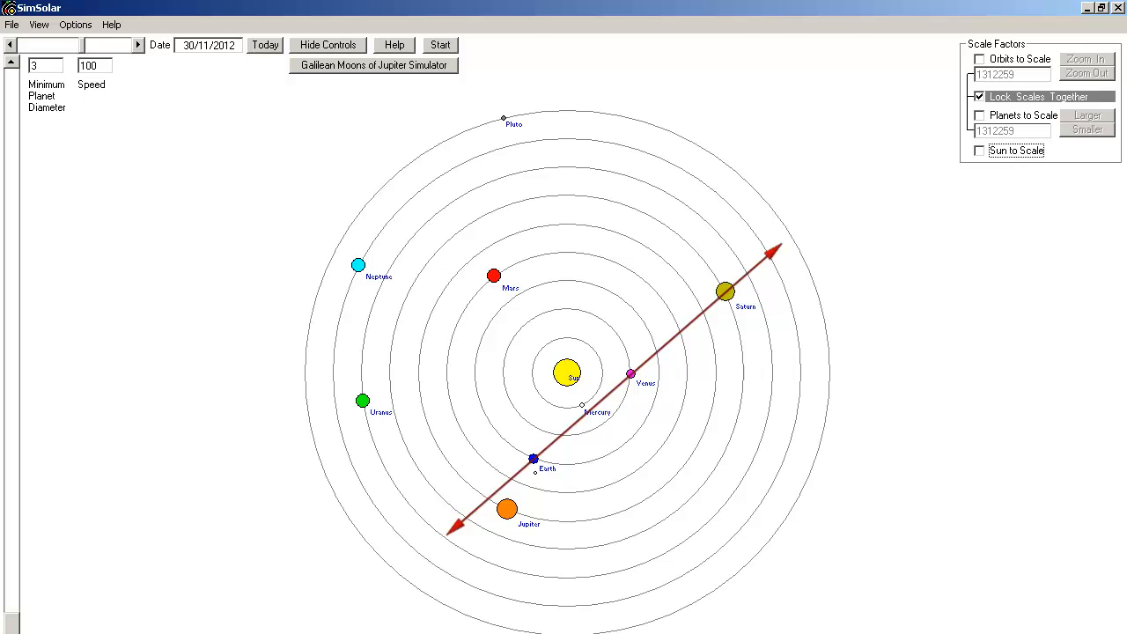
Enable Orbits to Scale so Saturn's alignment line stretches far past the inner planets
left_click(979, 59)
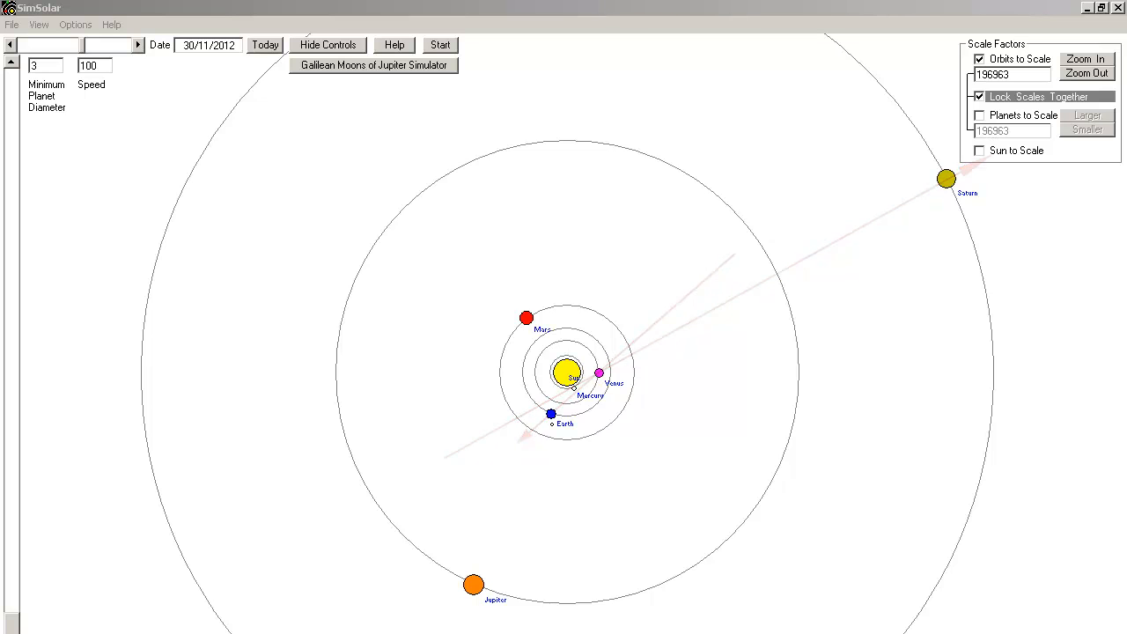
Adjust the scale and enable Orbits to Scale, showing Mercury through Mars with the Earth–Mars line
left_click(1086, 74)
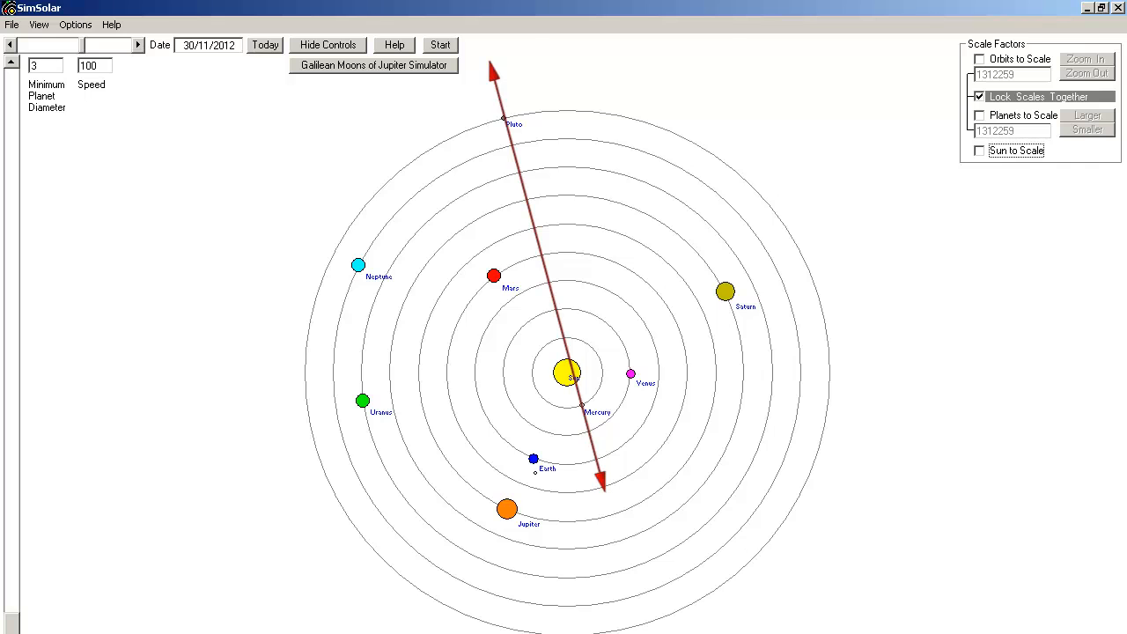
left_click(979, 60)
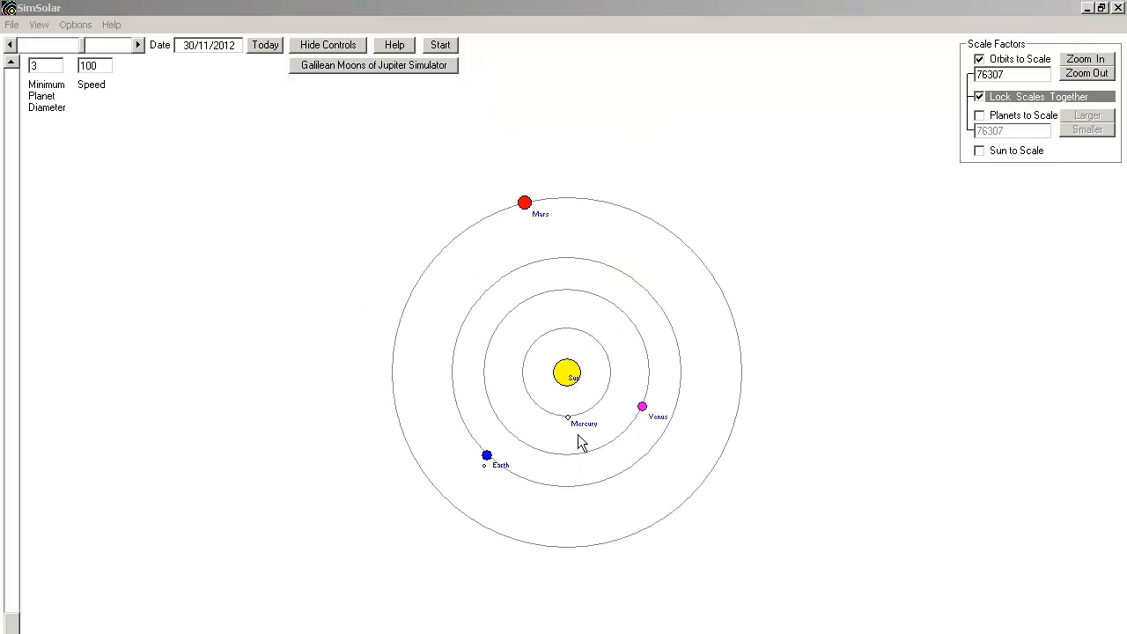
mouse_move(592, 440)
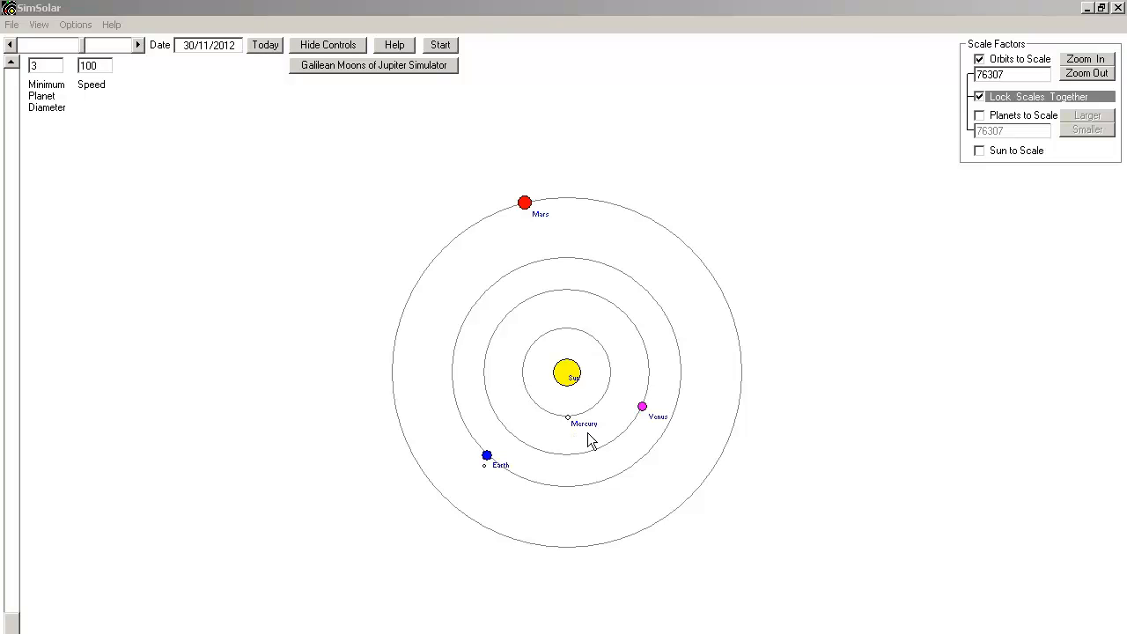
mouse_move(571, 429)
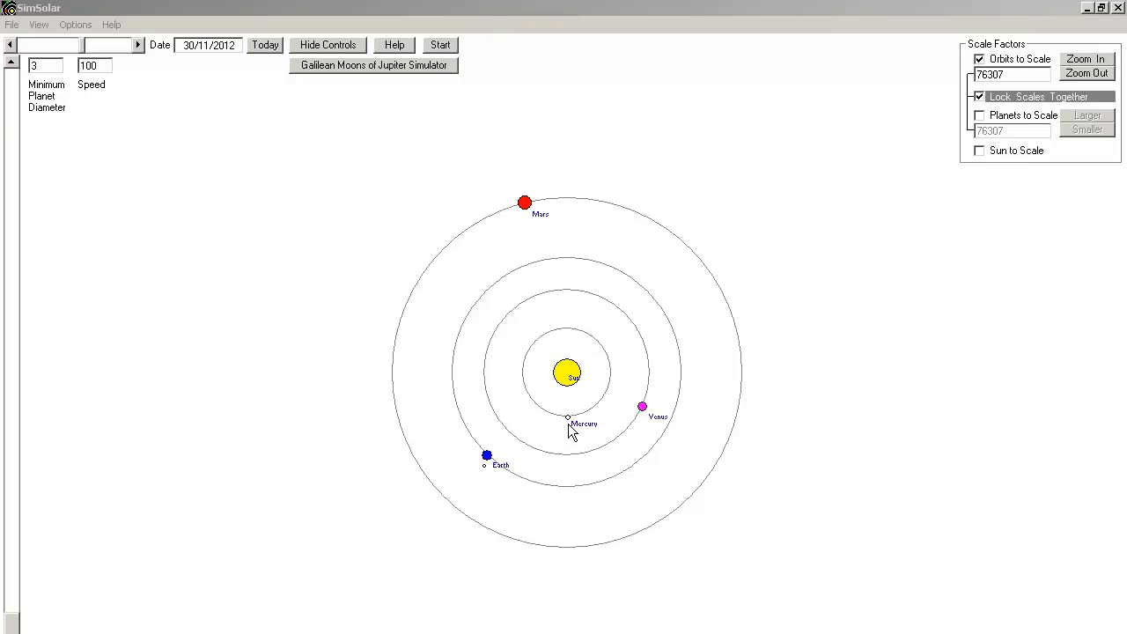
mouse_move(461, 579)
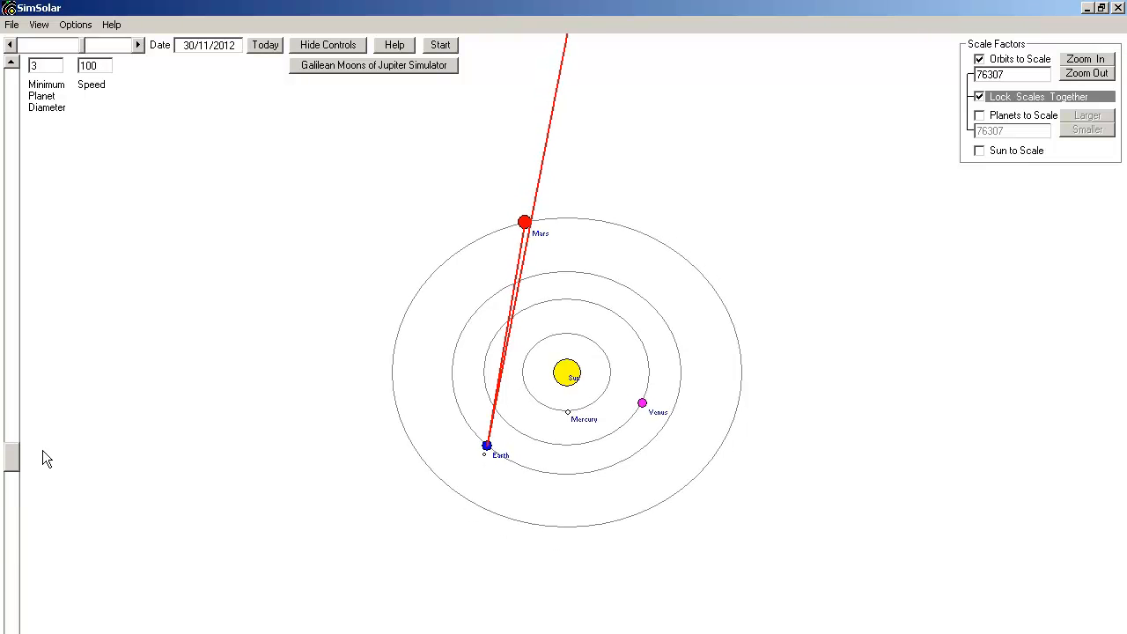
Zoom out the edge-on to-scale view until Pluto appears at the end of the Earth–Mars line
left_click(1086, 74)
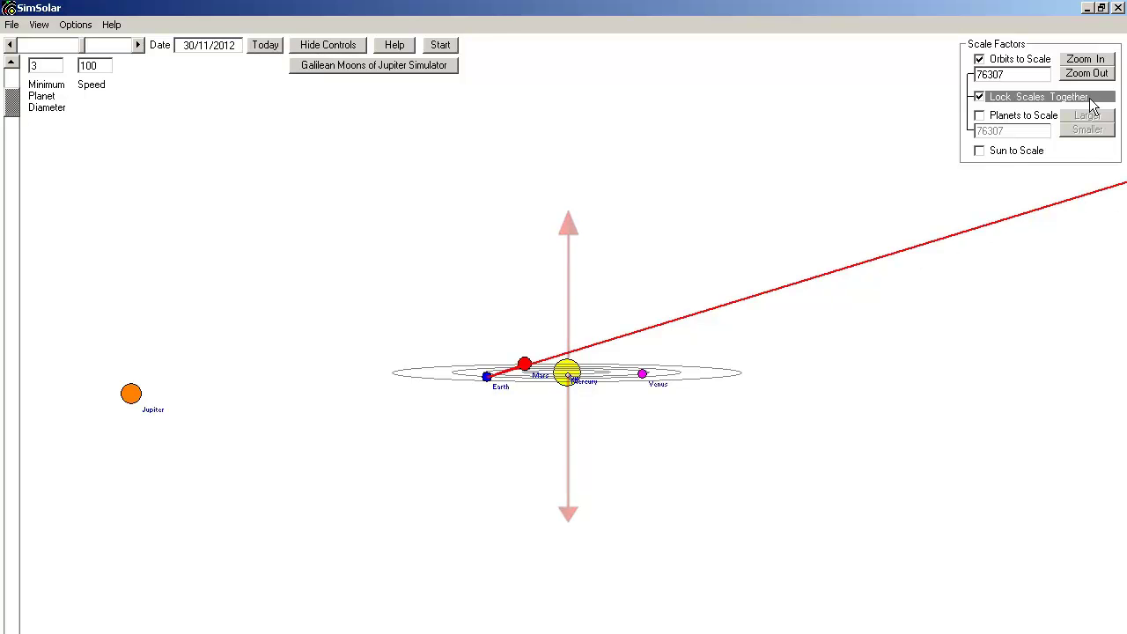
left_click(1086, 74)
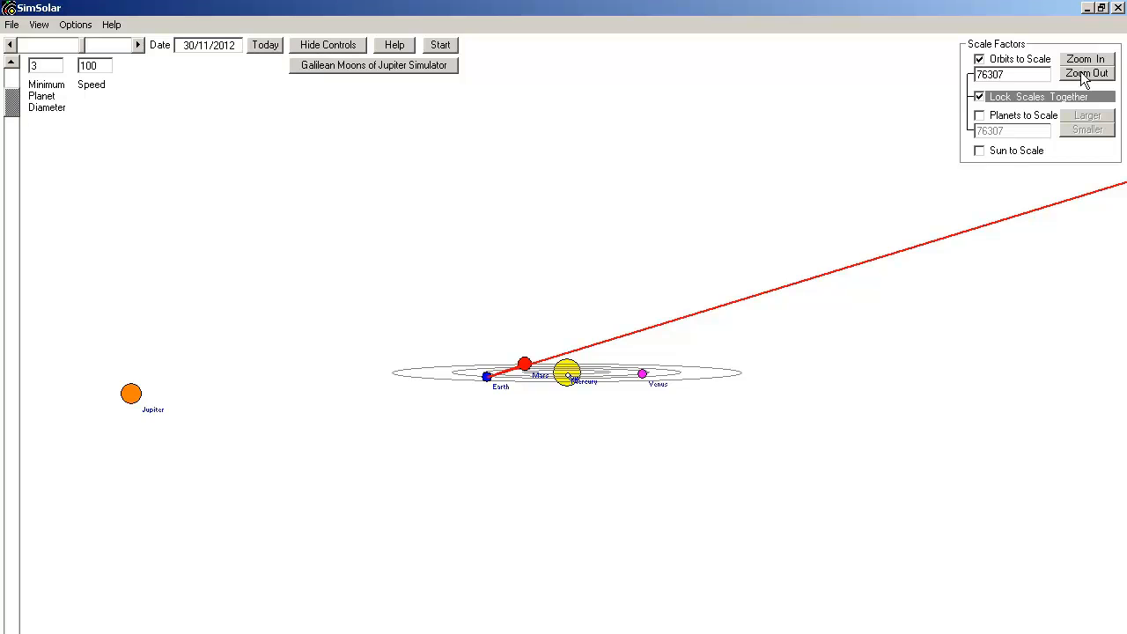
left_click(1086, 74)
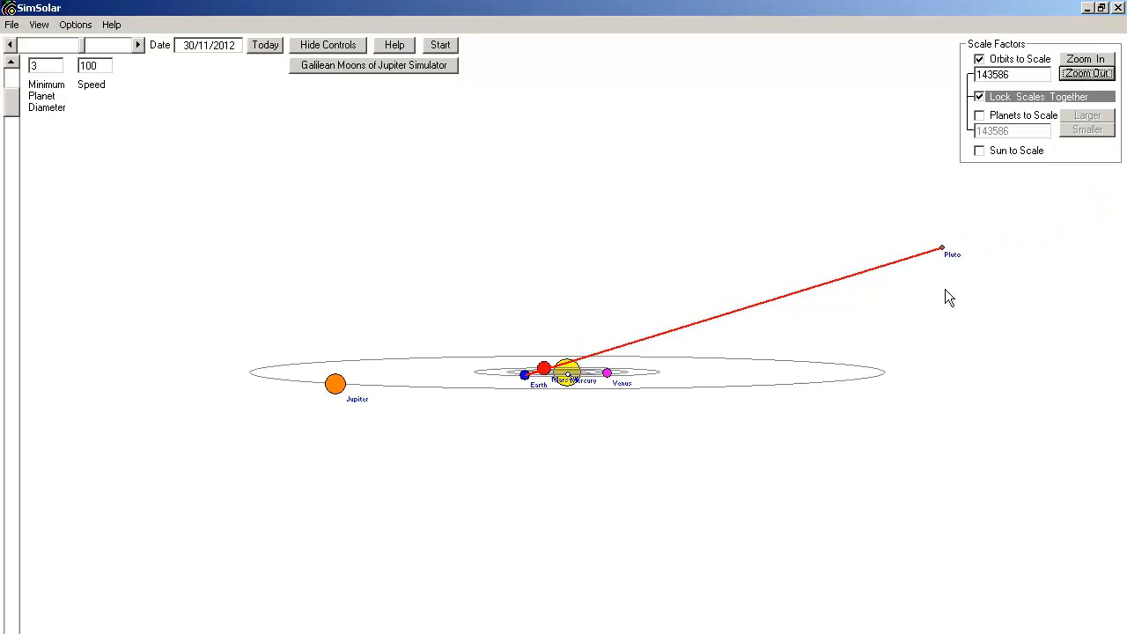
mouse_move(704, 458)
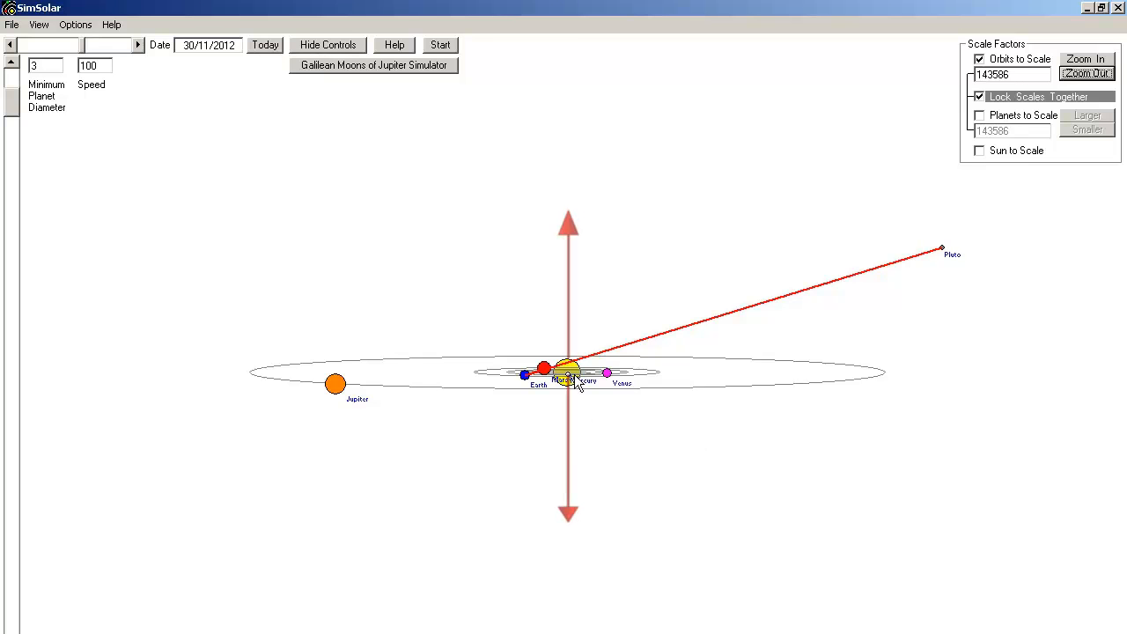
mouse_move(944, 255)
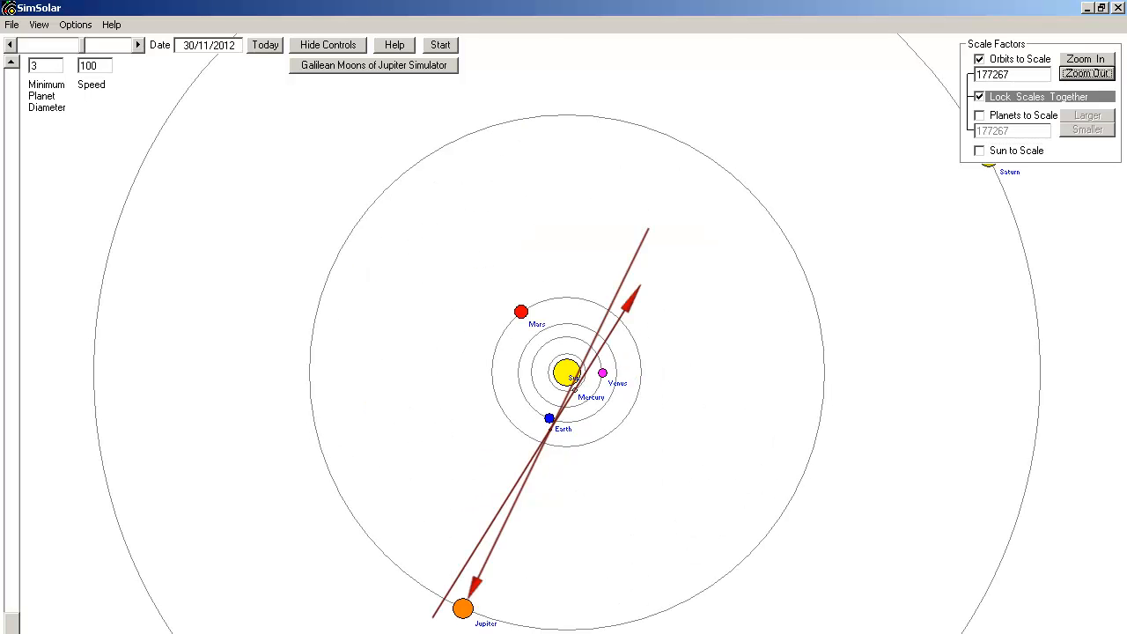
Adjust the scale back to the overhead view showing the Jupiter–Earth line beside the Sun
left_click(1086, 74)
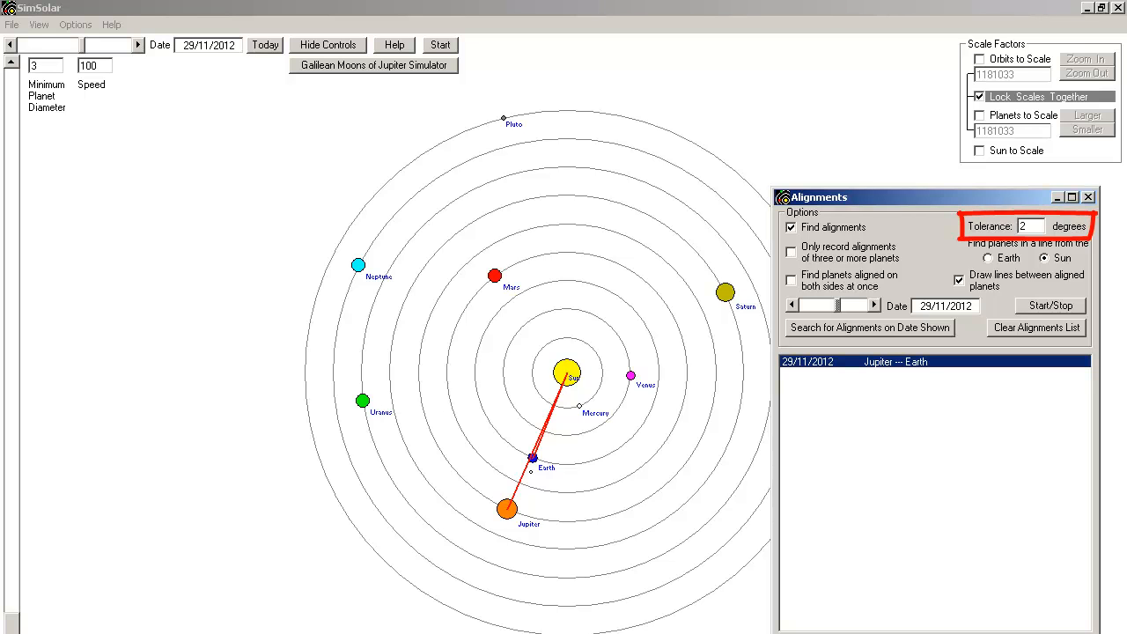
Search alignments seen from Earth on 30/11/2012, finding Mars–Pluto, then enable Orbits to Scale
left_click(944, 306)
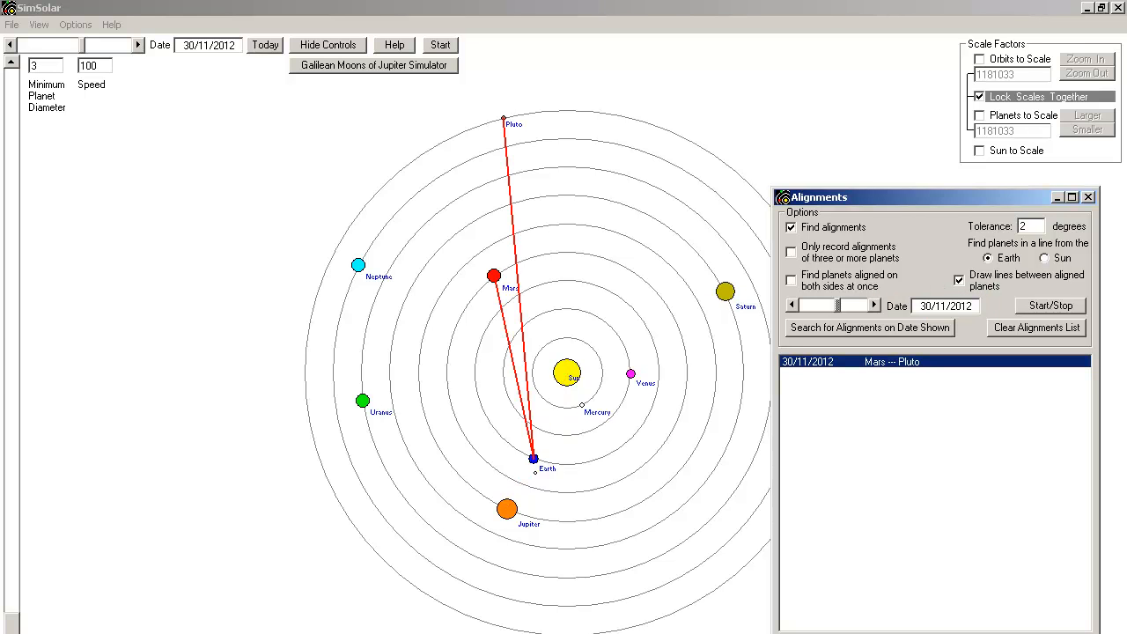
left_click(979, 60)
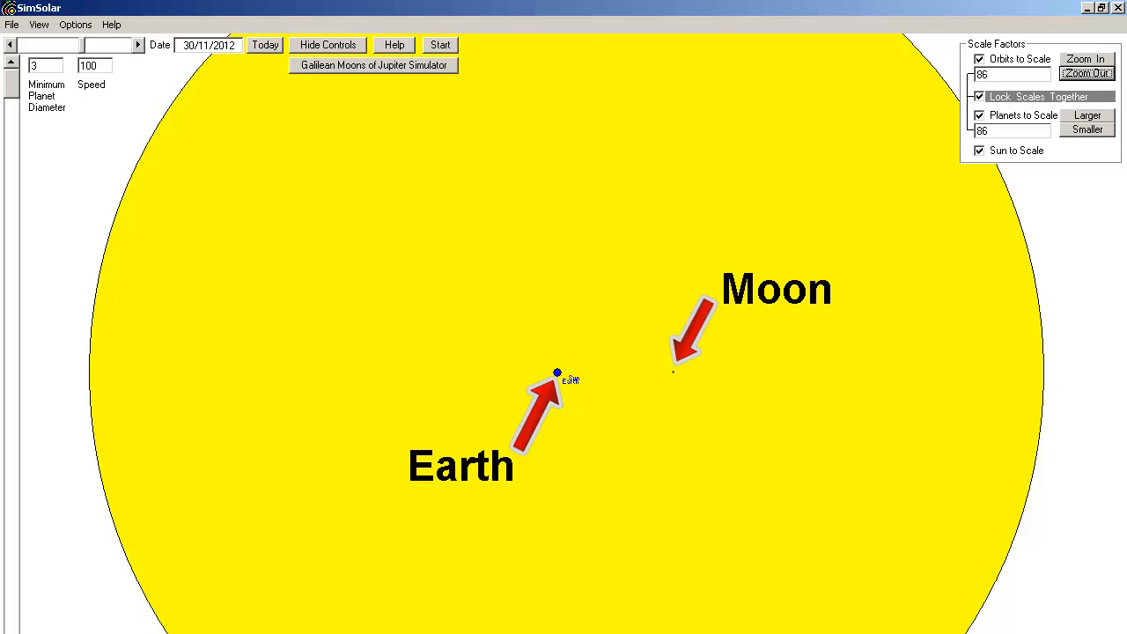
Zoom in on the true-scale Sun and planets to compare Jupiter against the Sun's disc
left_click(1084, 74)
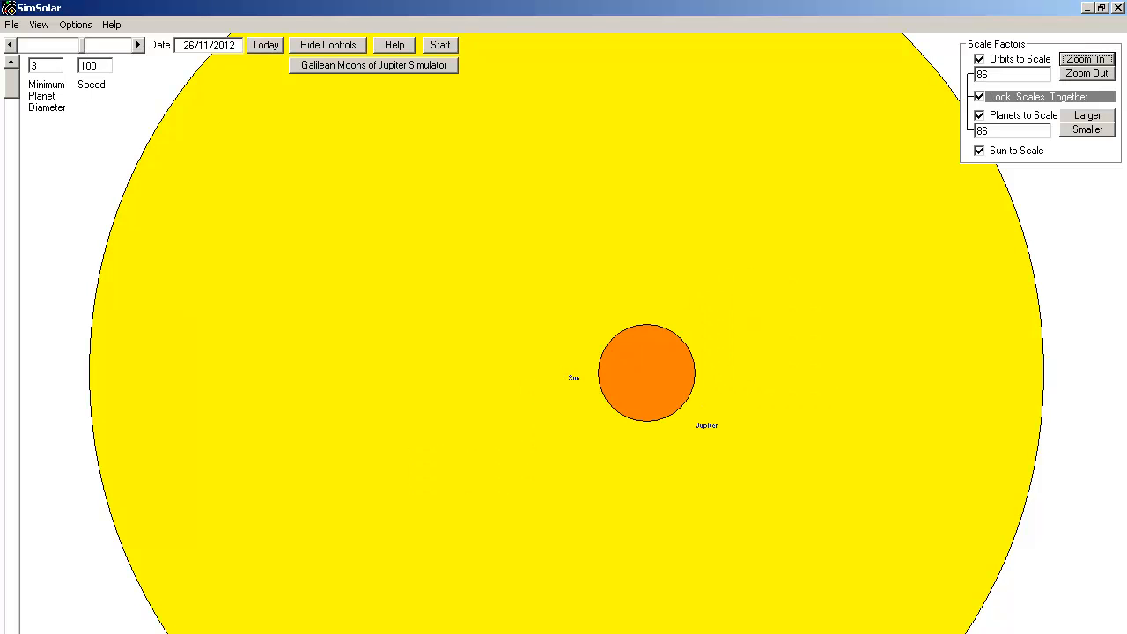